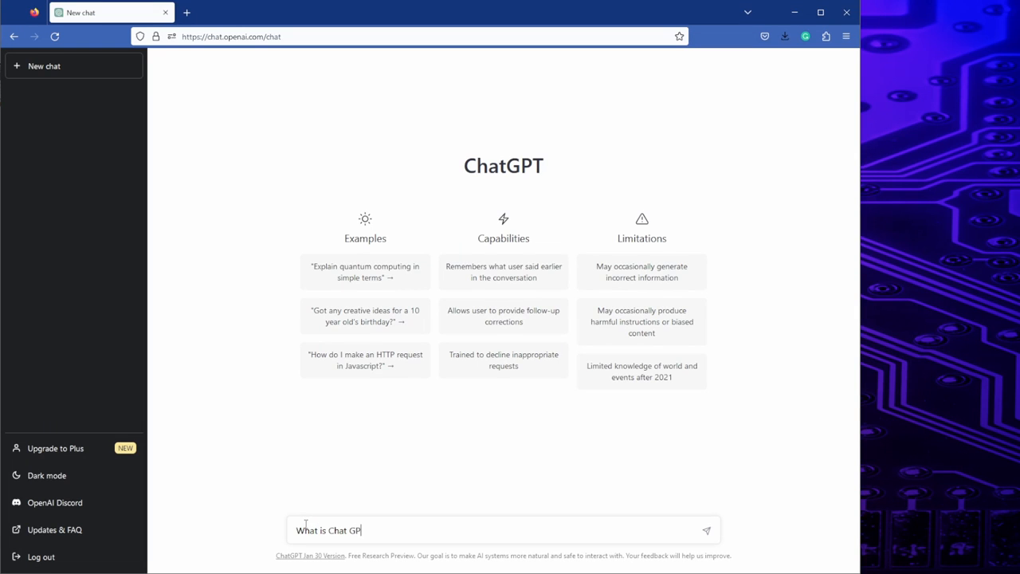
- Send the question 'What is Chat GPT?' to ChatGPT
left_click(705, 530)
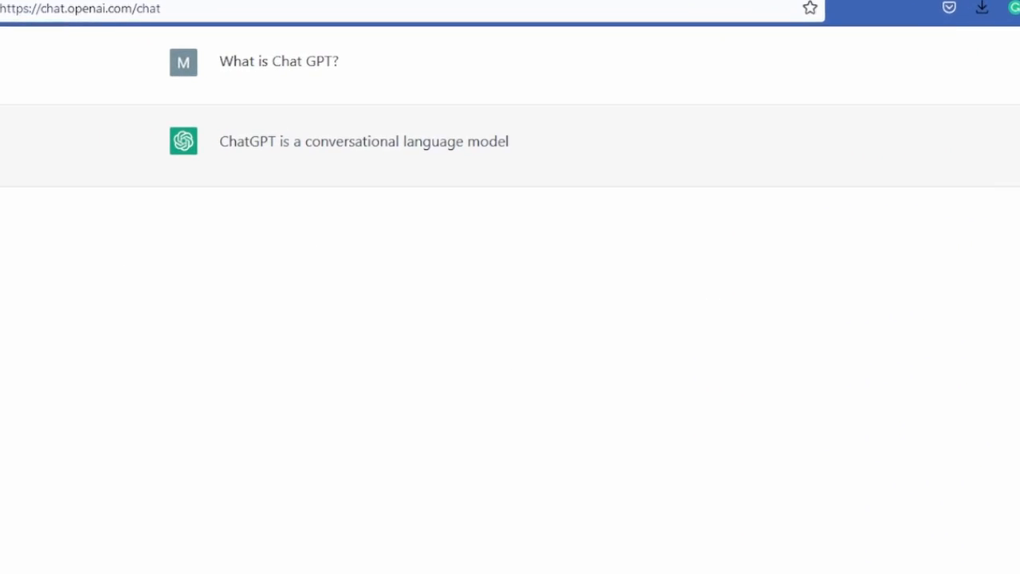